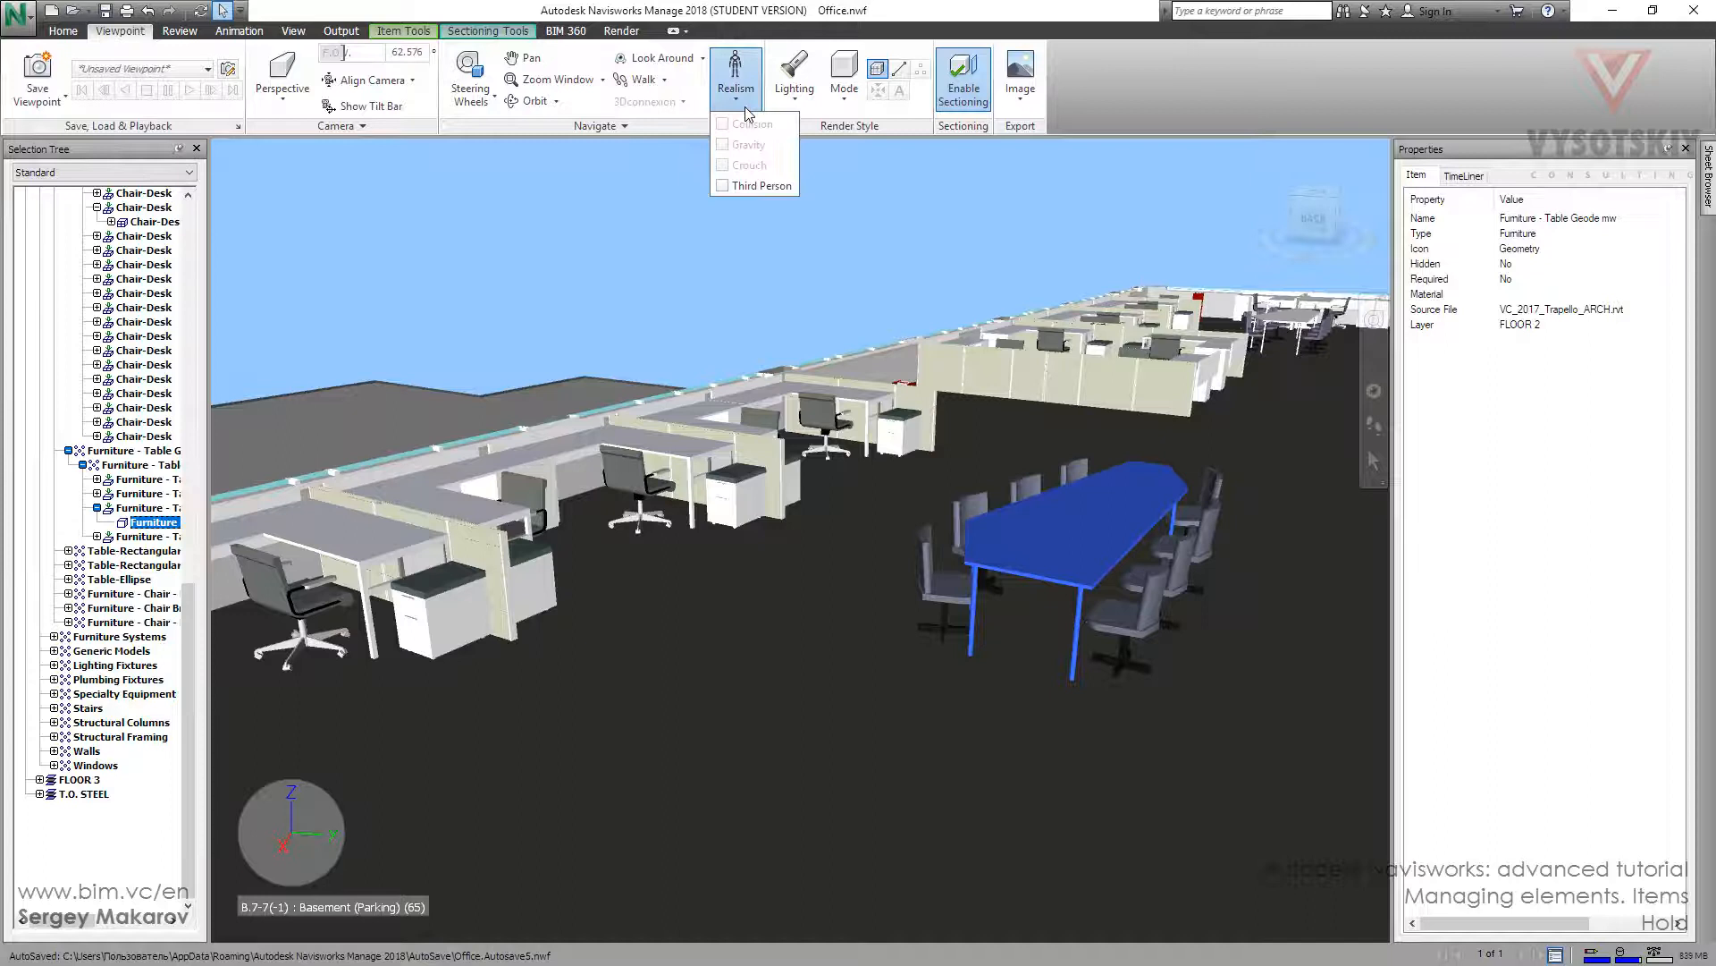
Enable the Third Person avatar from the Realism options.
left_click(762, 185)
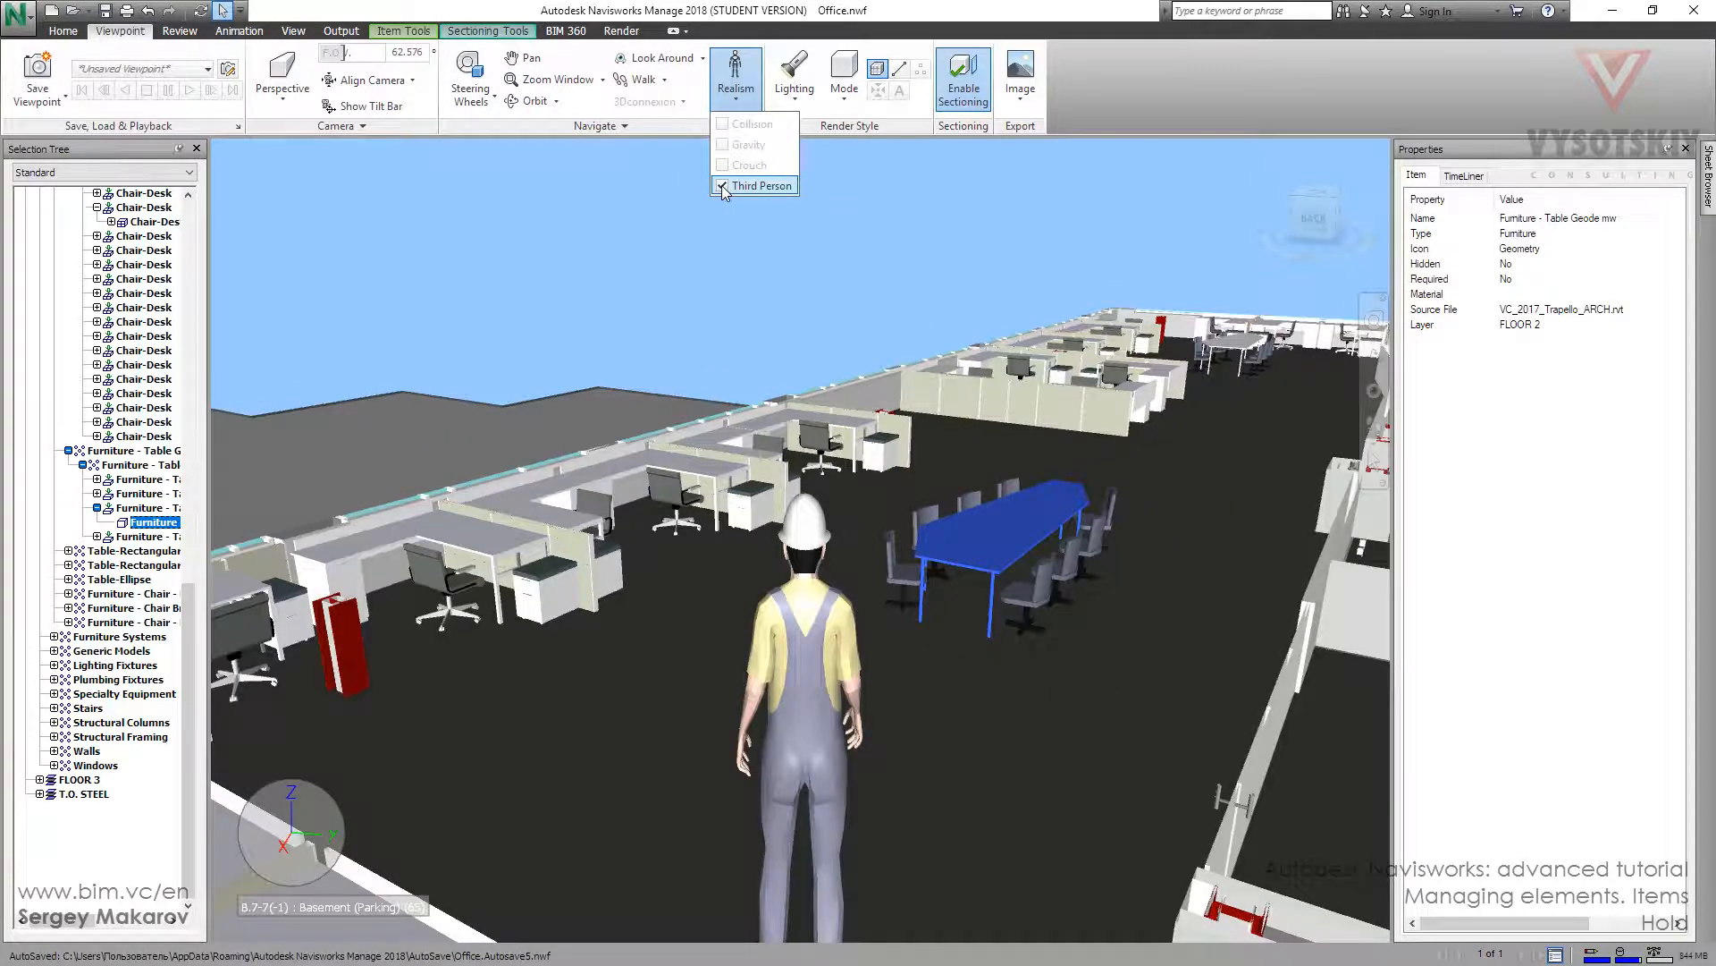
left_click(761, 185)
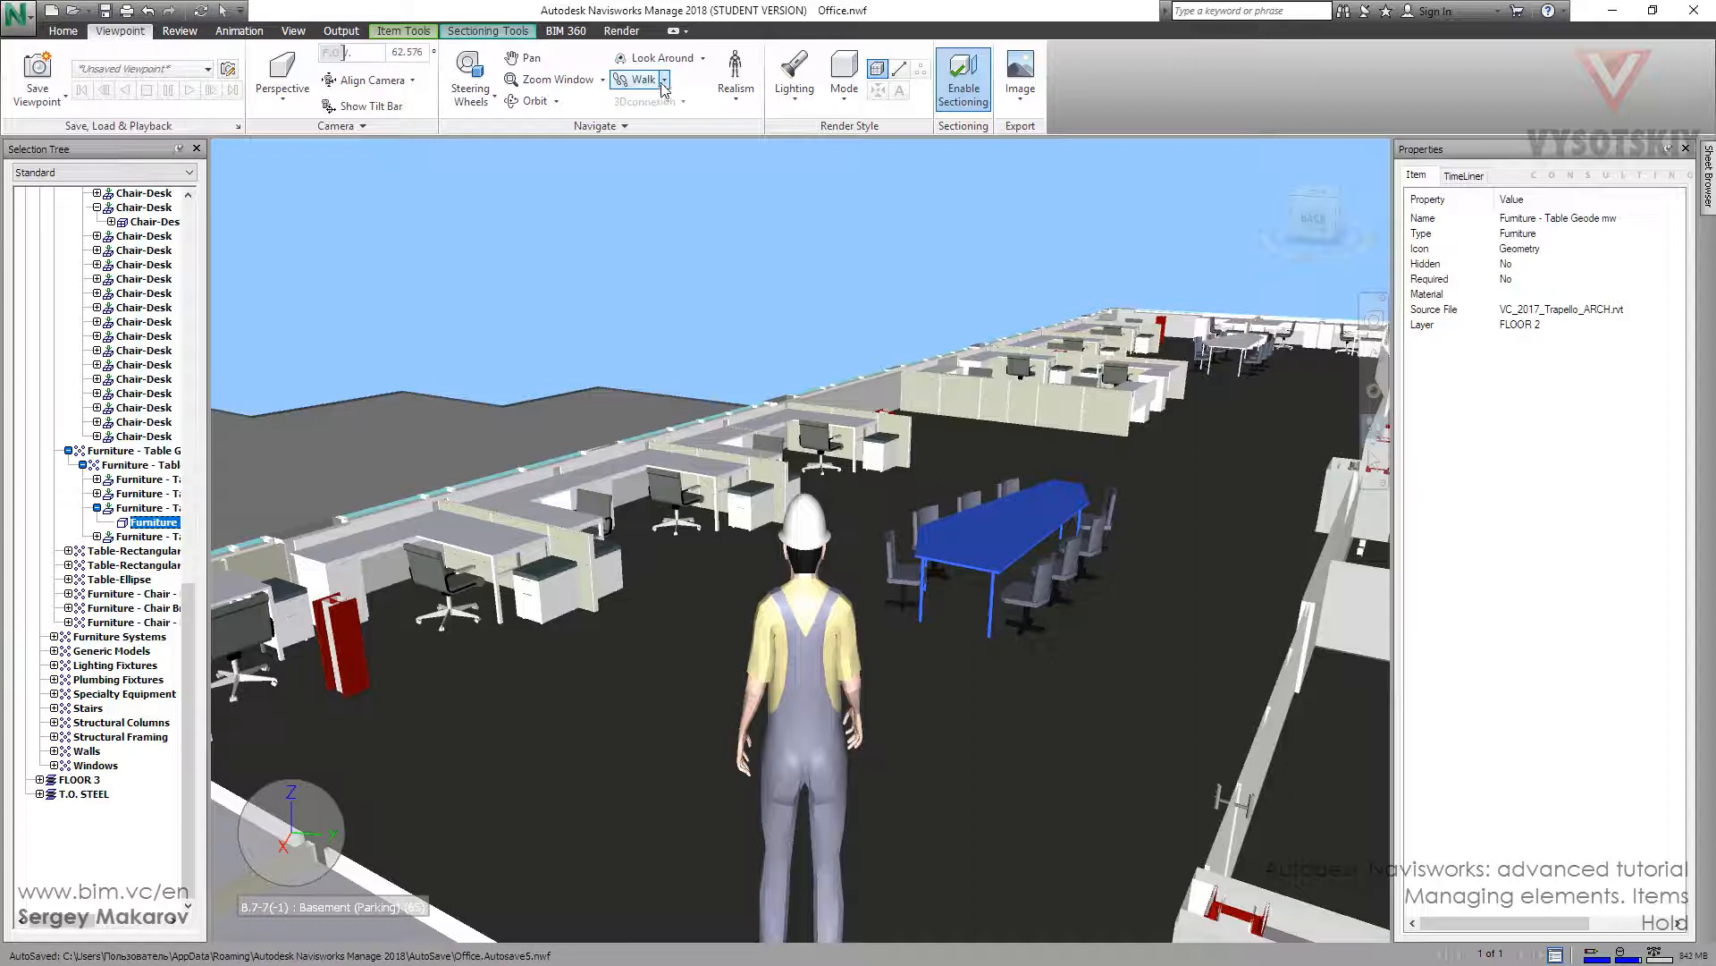
Walk the avatar across the office floor to the blue conference table and its chairs.
left_click(735, 77)
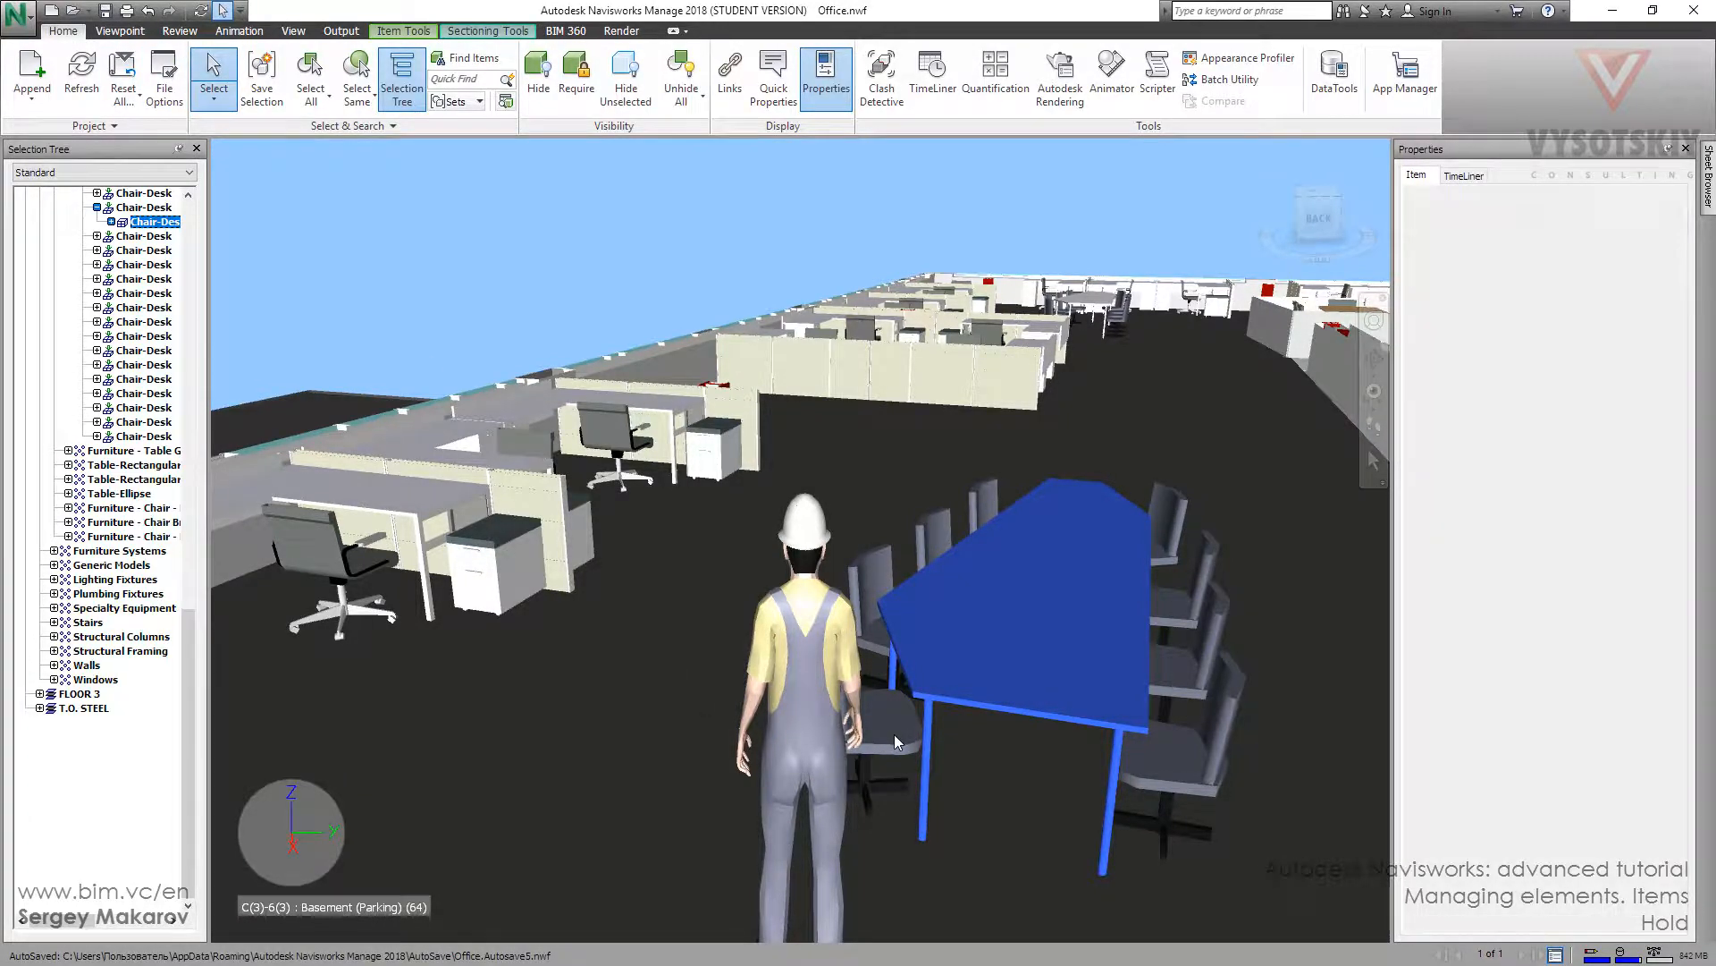
Set the chair beside the avatar to Hold so it follows the avatar.
left_click(401, 30)
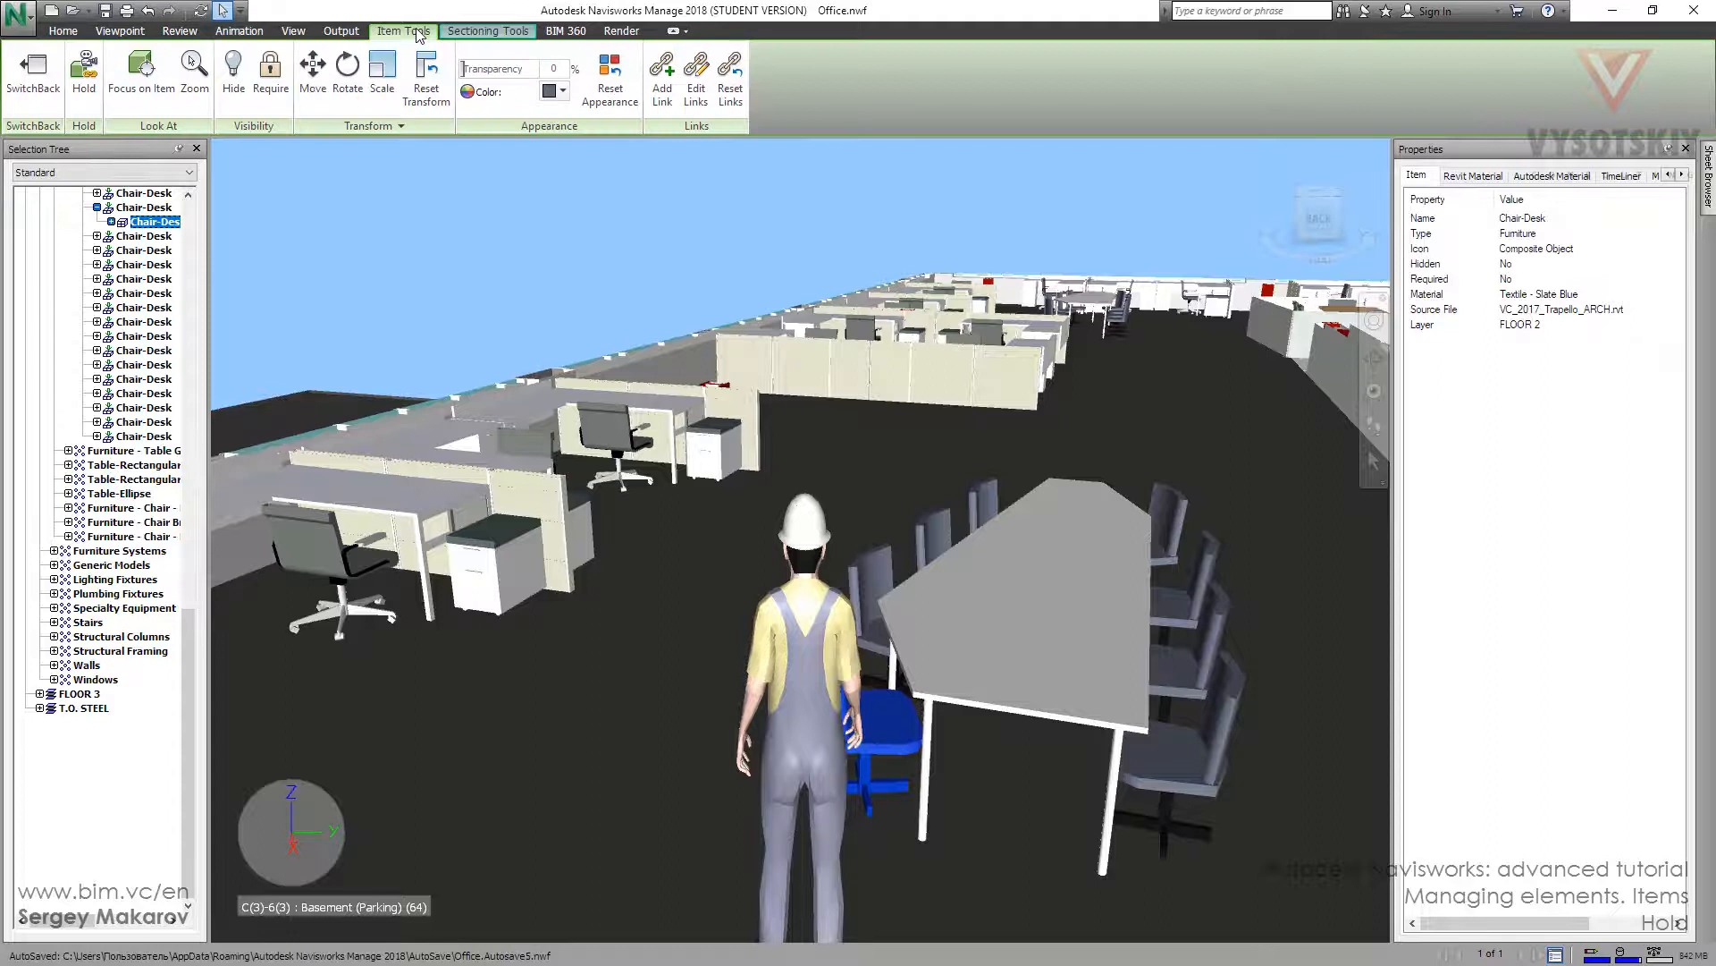
mouse_move(83, 71)
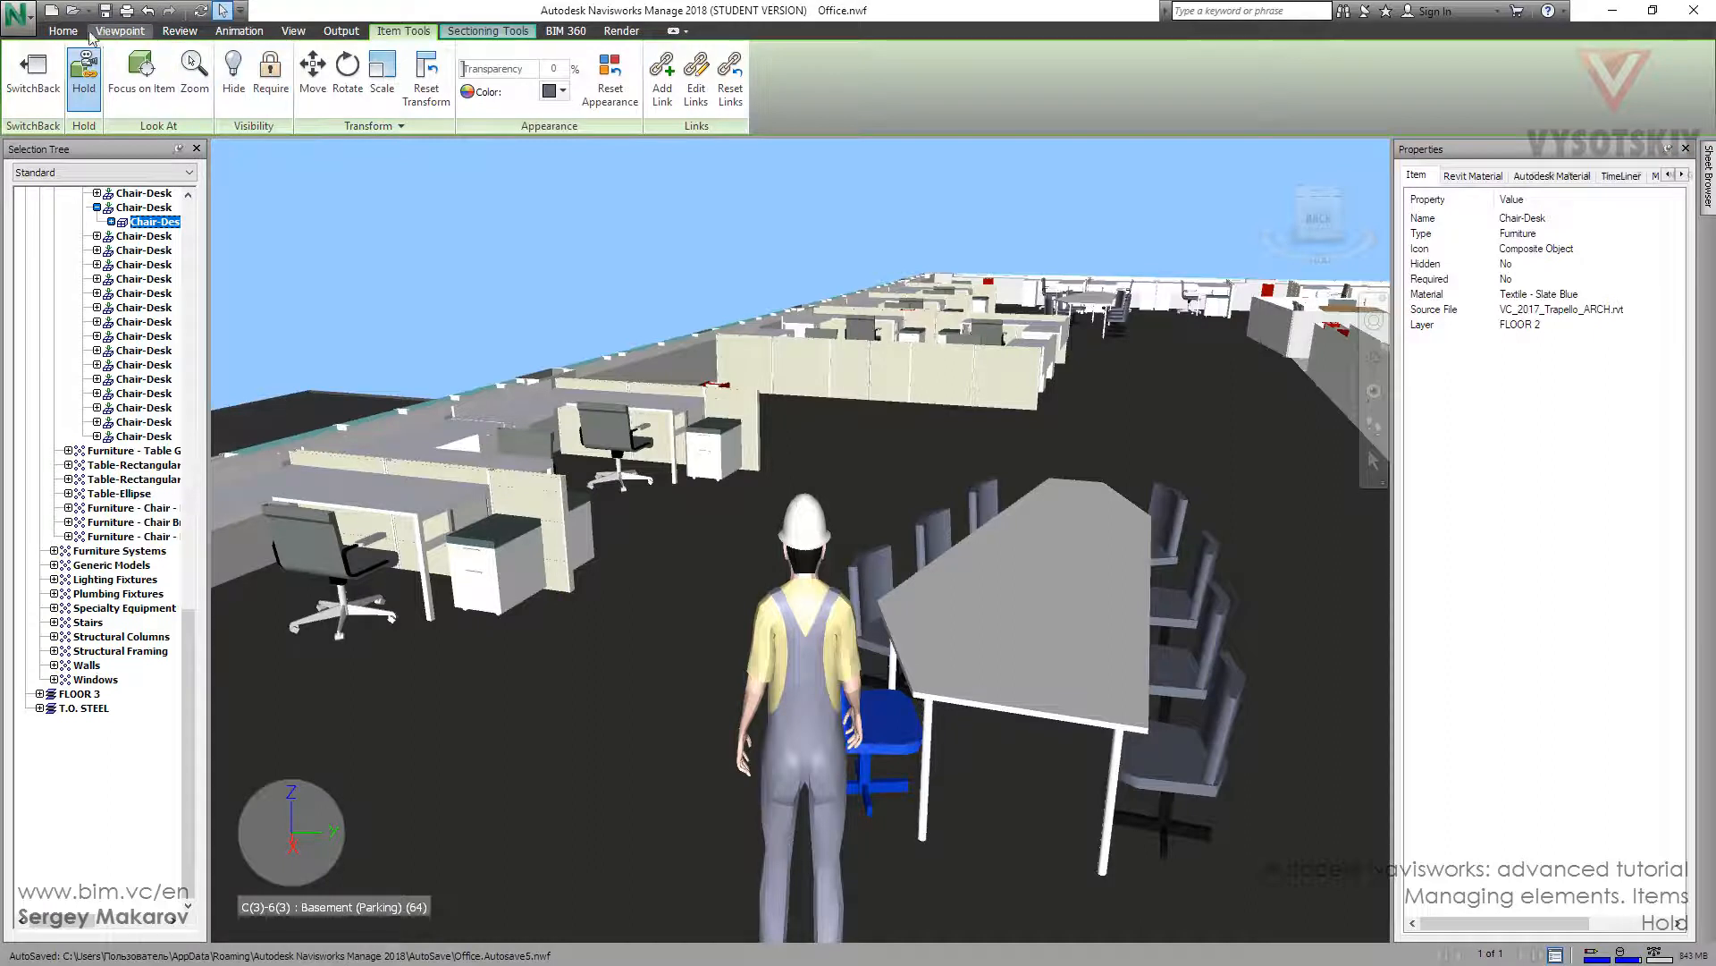
left_click(118, 30)
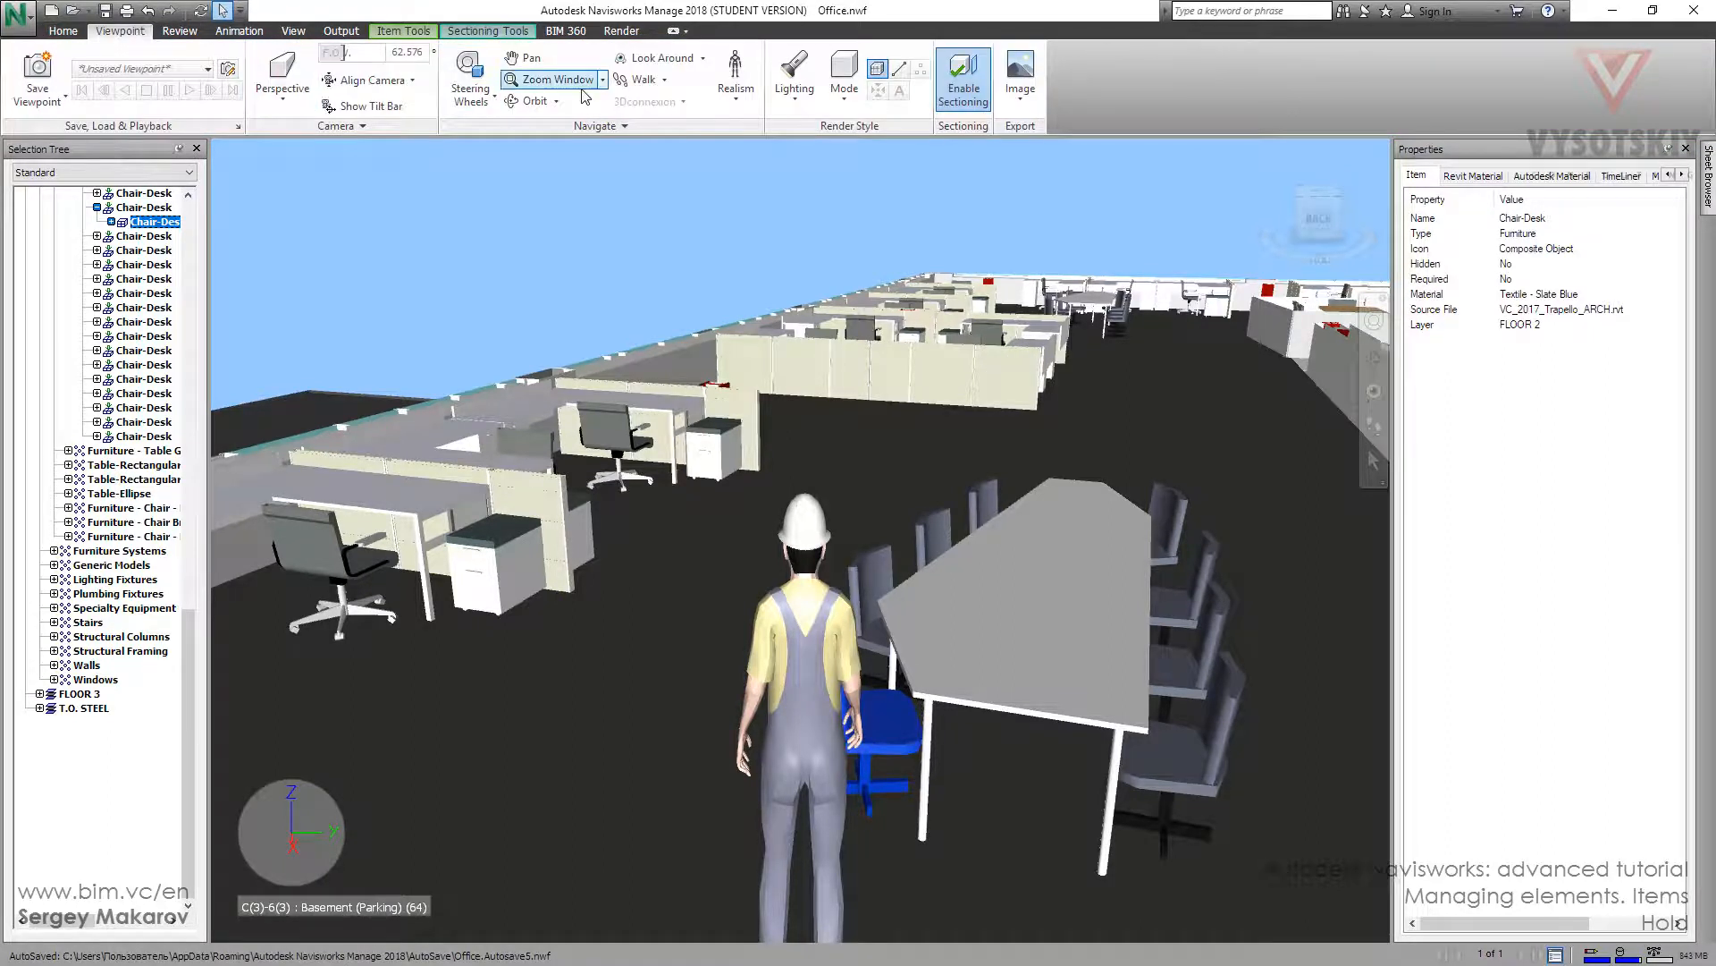
Walk the avatar with the held blue chair into the office area with purple desks and yellow chairs.
left_click(642, 79)
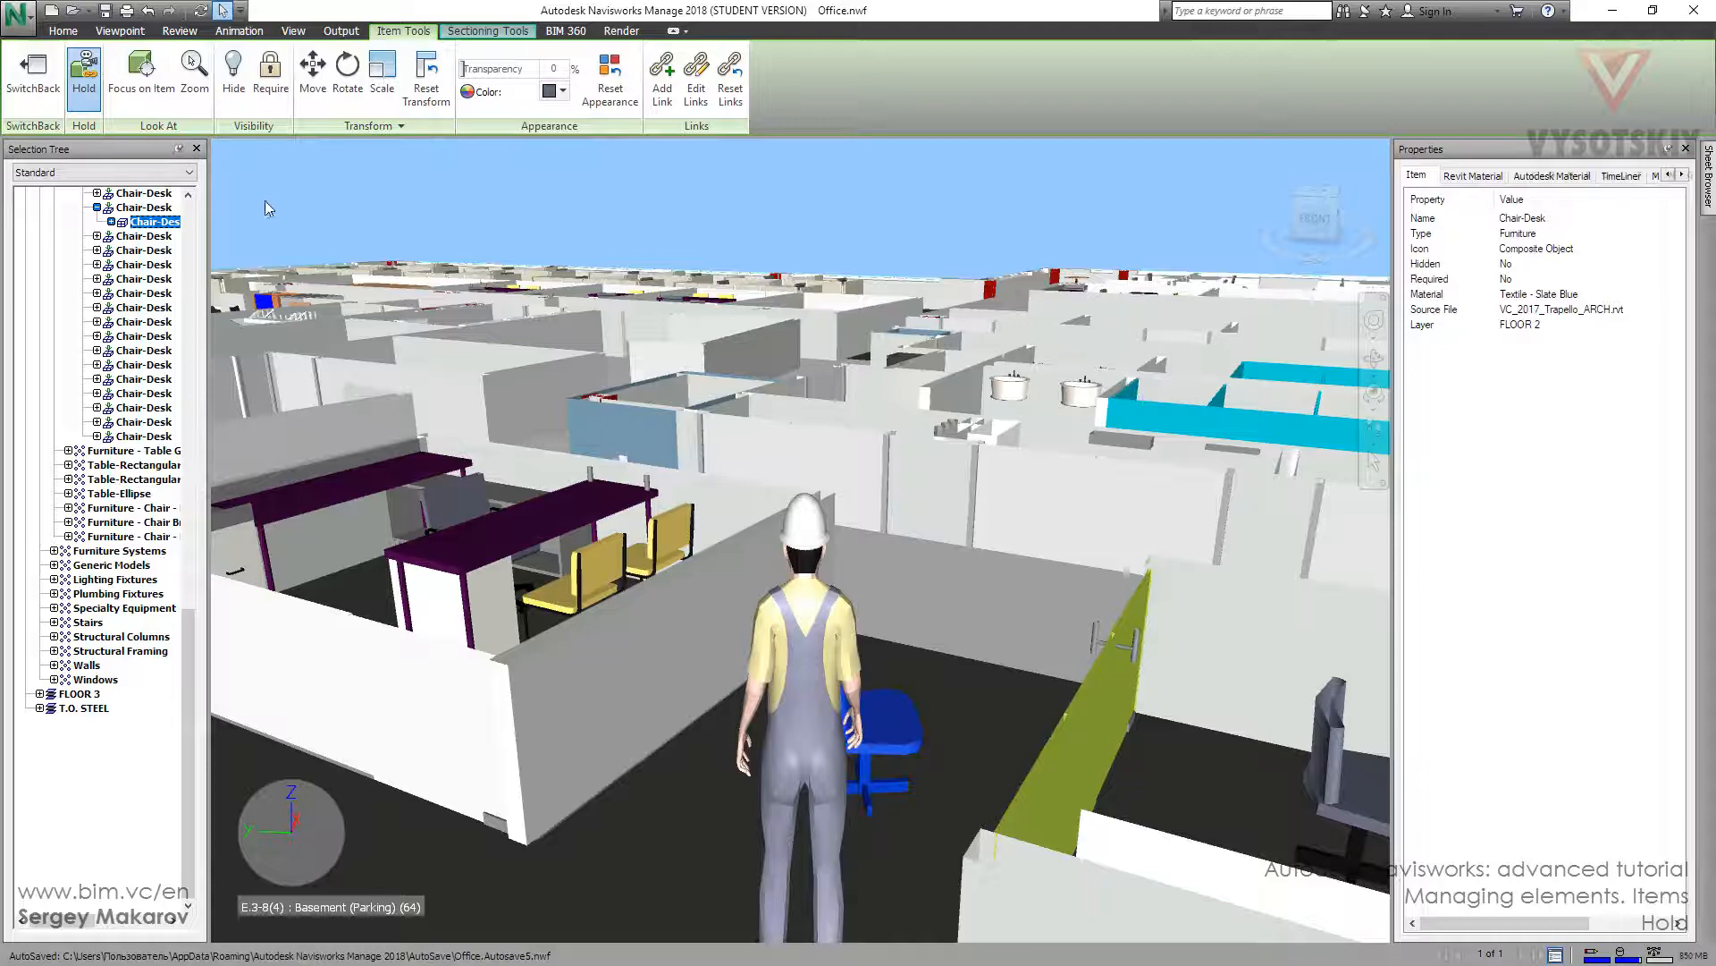
Carry the blue chair down the cubicle corridor and return to the Item Tools for the held chair.
left_click(119, 30)
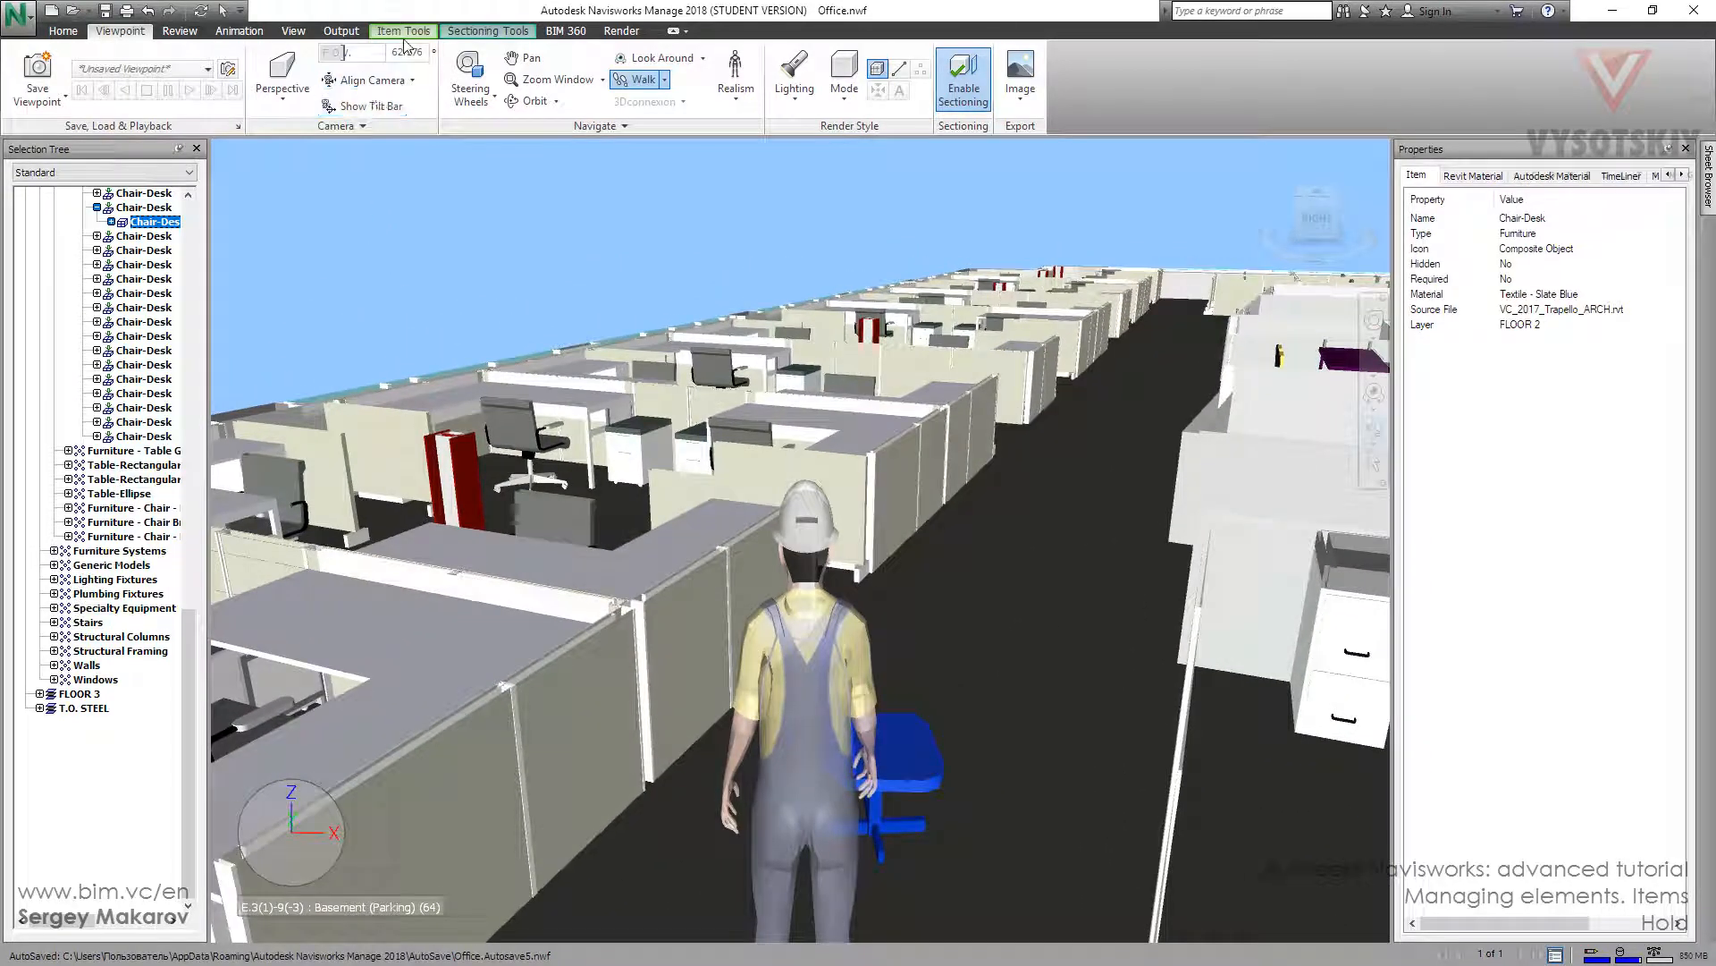
left_click(402, 29)
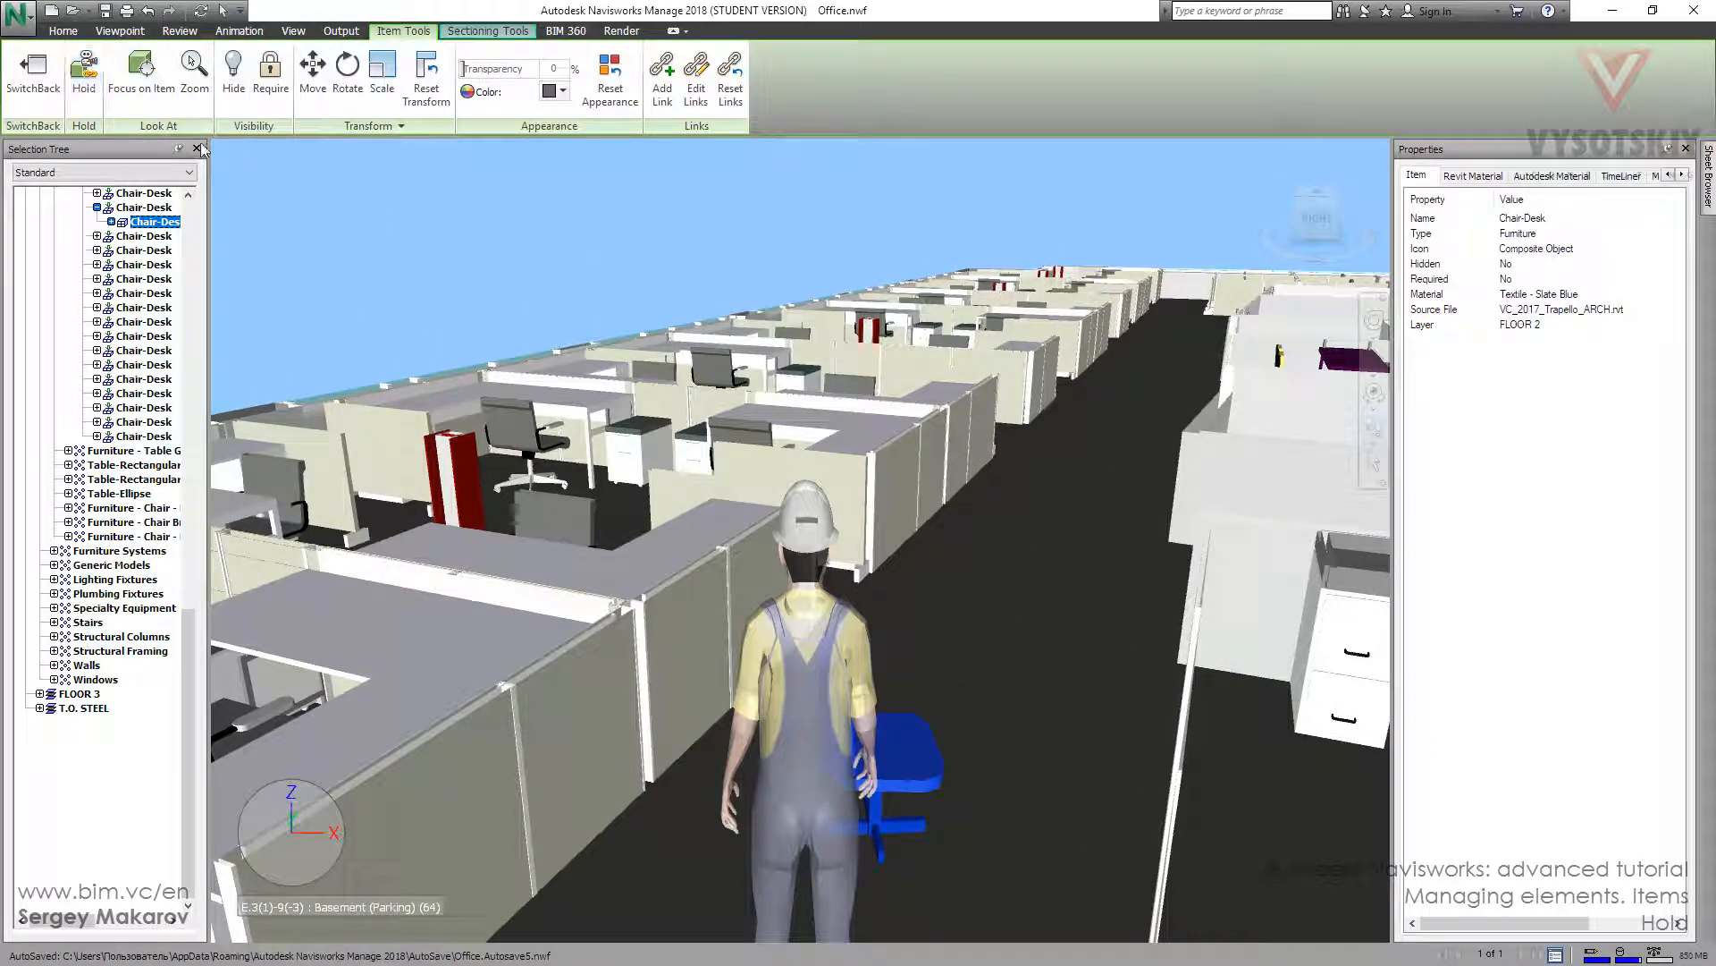